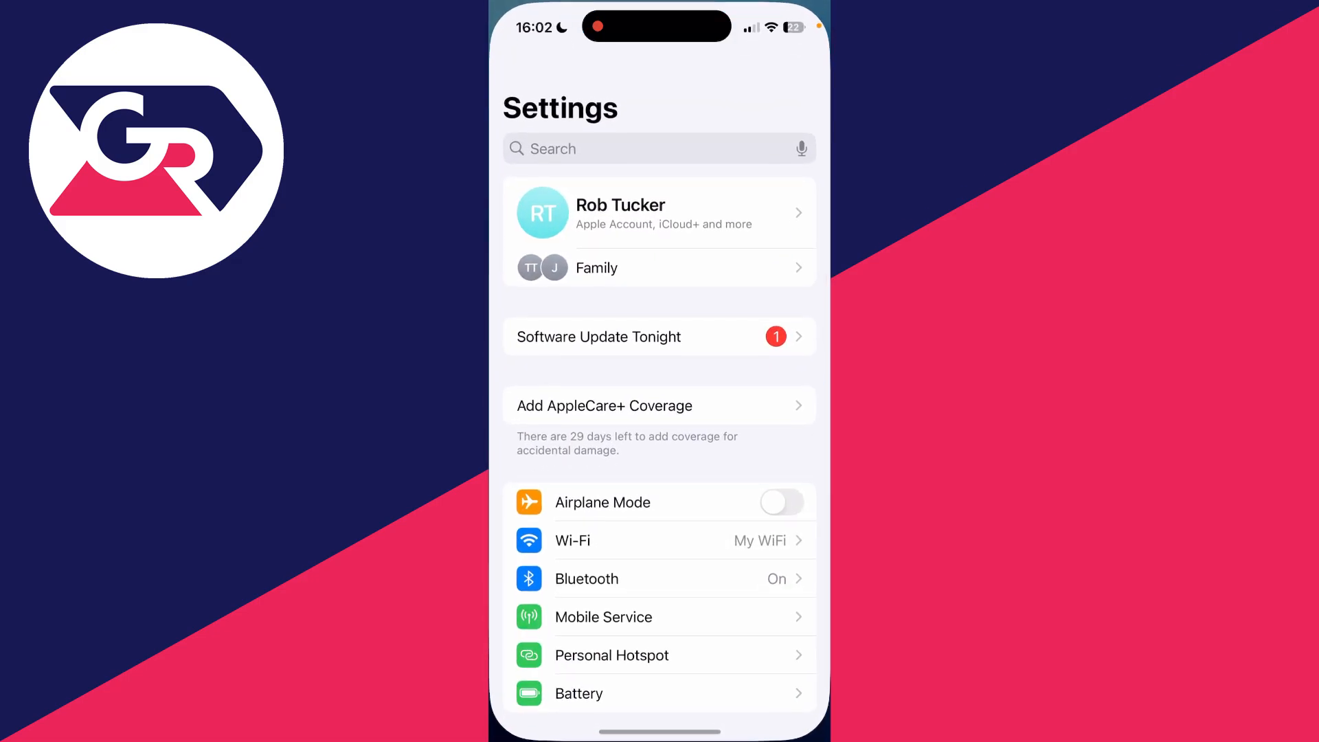
# - Reach Content & Privacy Restrictions under Screen Time in Settings
pyautogui.scroll(-3)
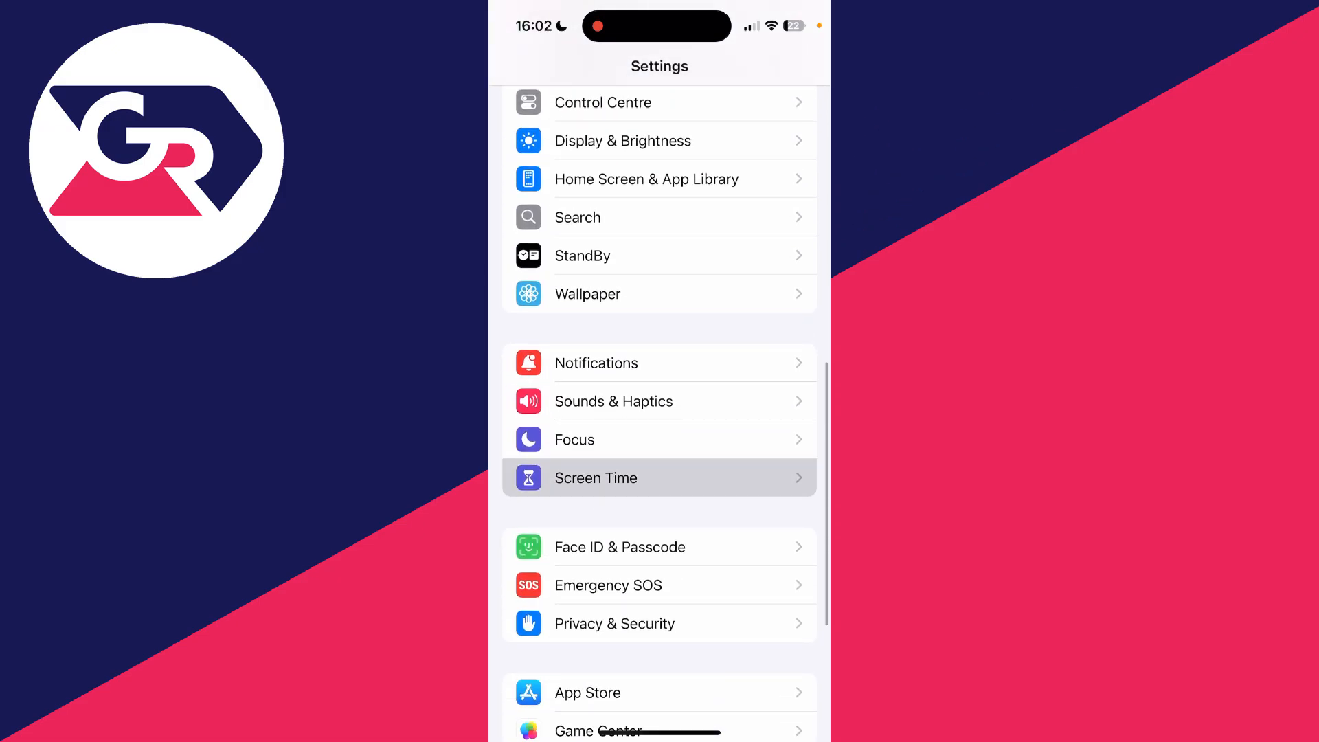
pyautogui.click(595, 478)
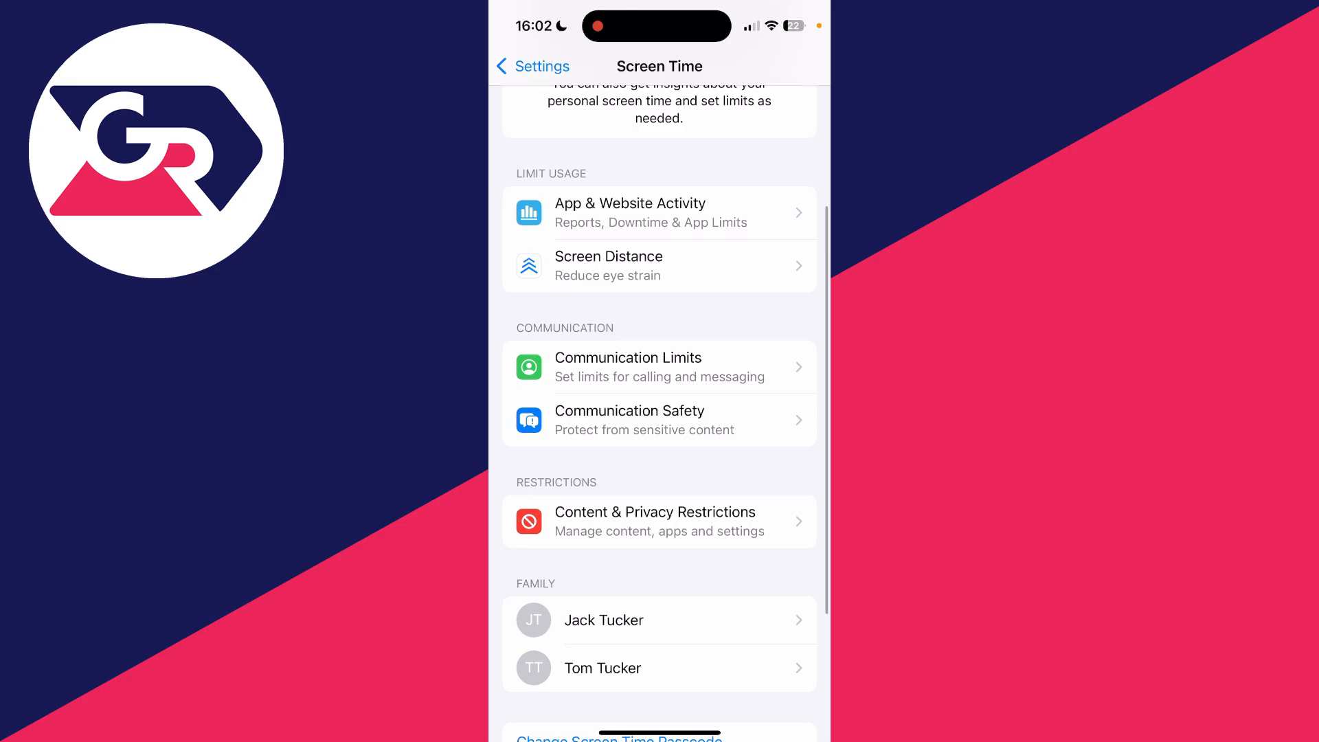
pyautogui.click(654, 521)
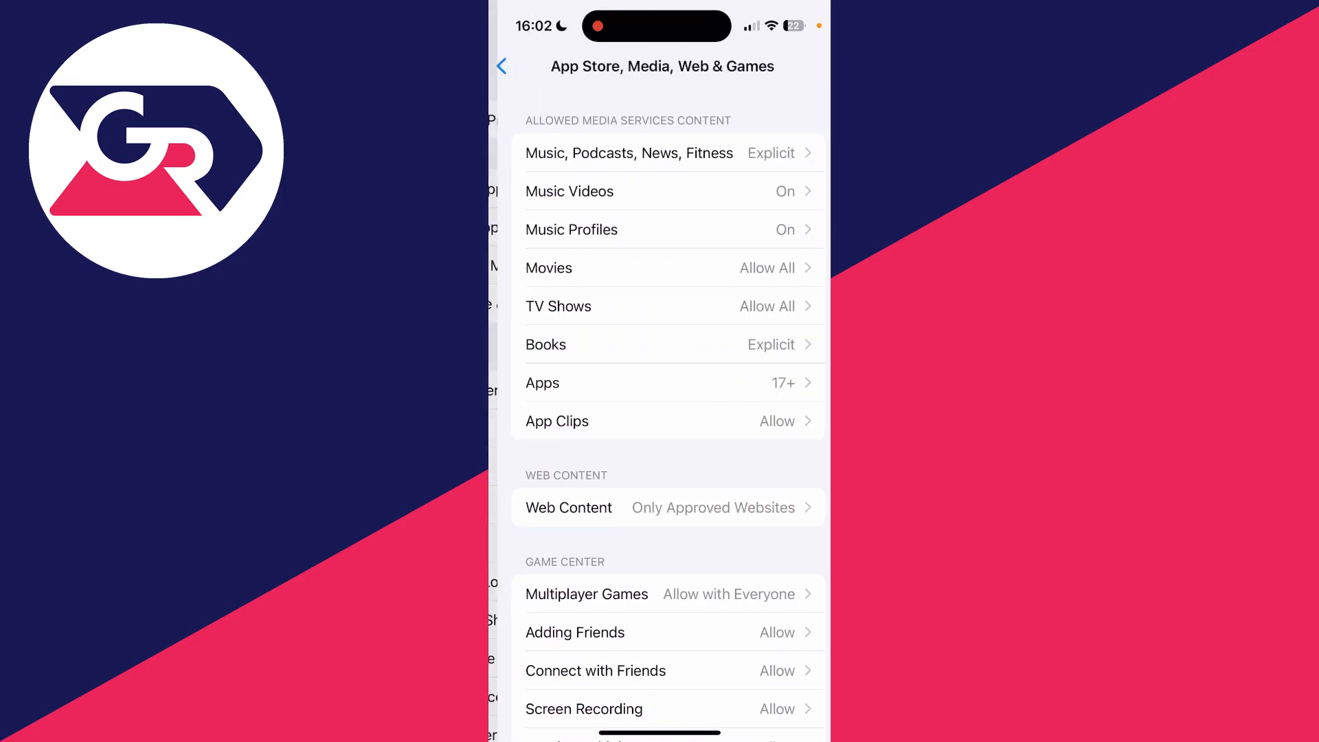
# - Adjust the Web Content restriction and return to the Home Screen
pyautogui.click(568, 507)
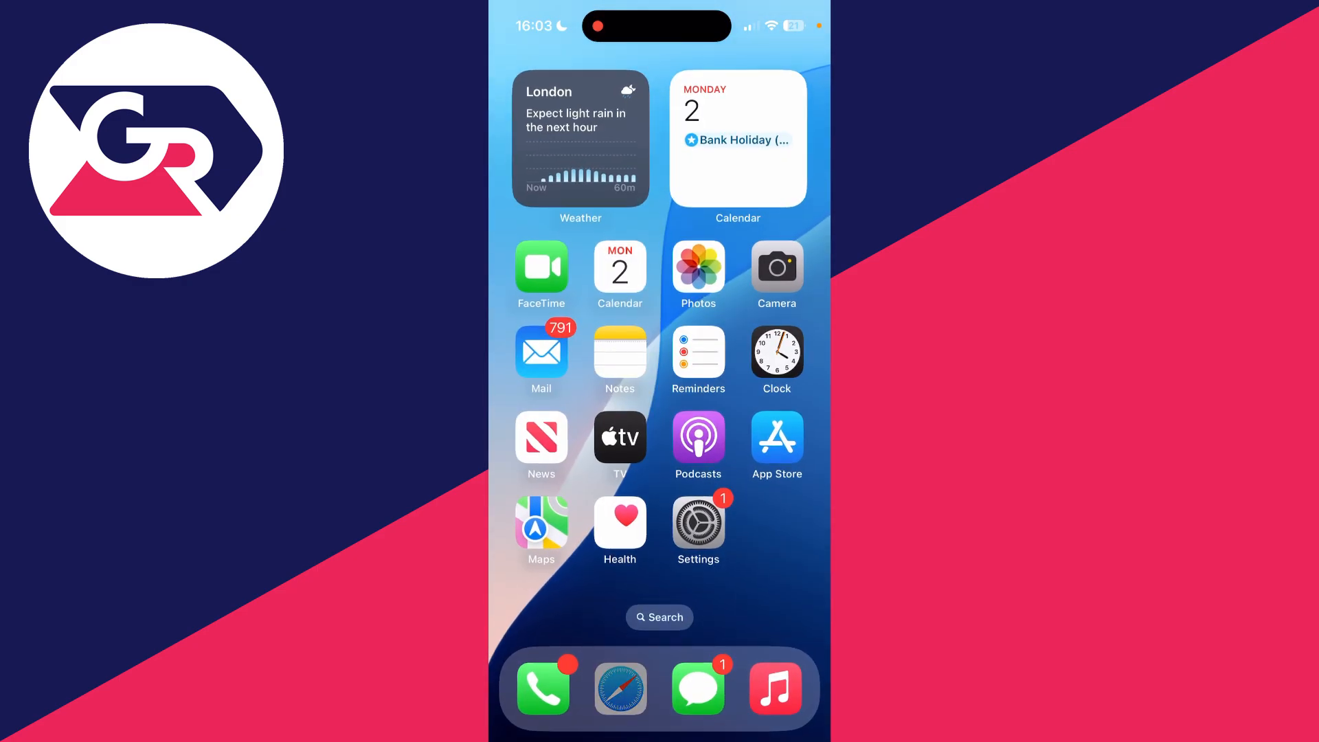
# - Load google.com in Safari and reach the Settings link in its footer
pyautogui.click(620, 689)
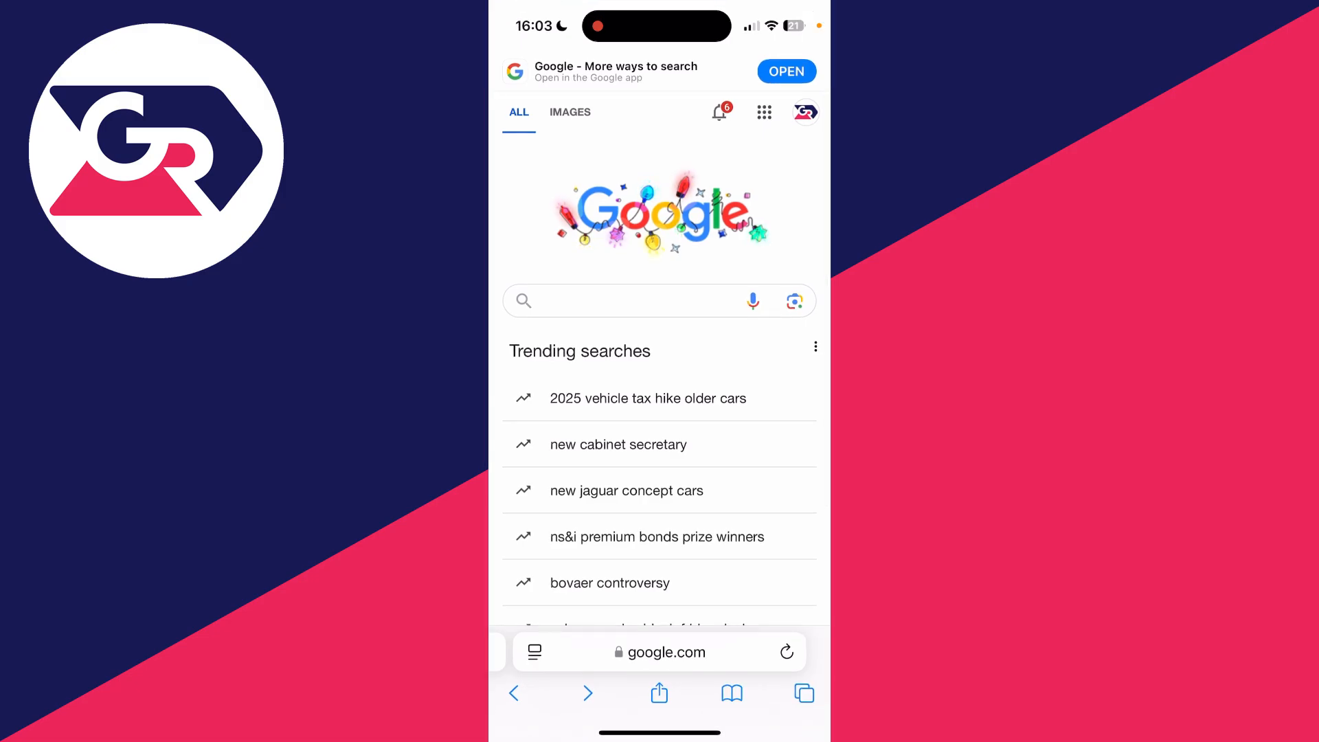
pyautogui.scroll(-3)
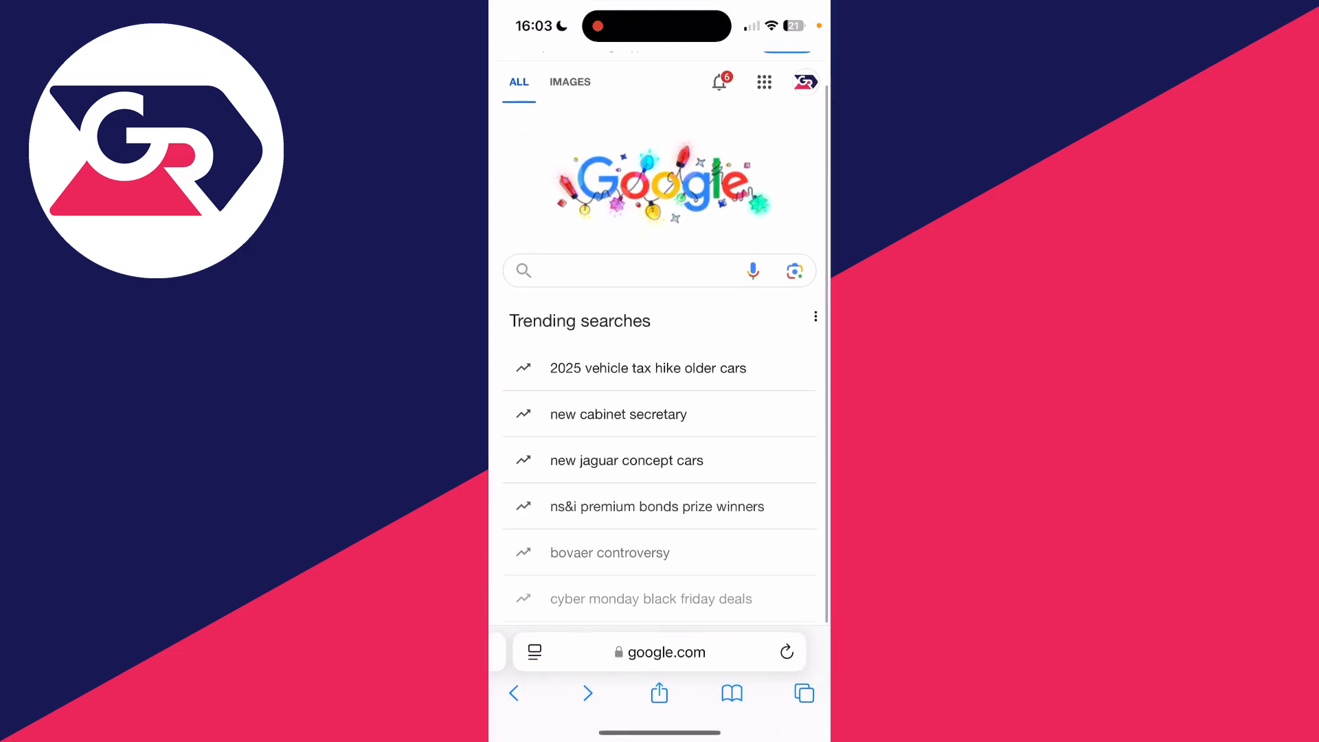
pyautogui.scroll(-3)
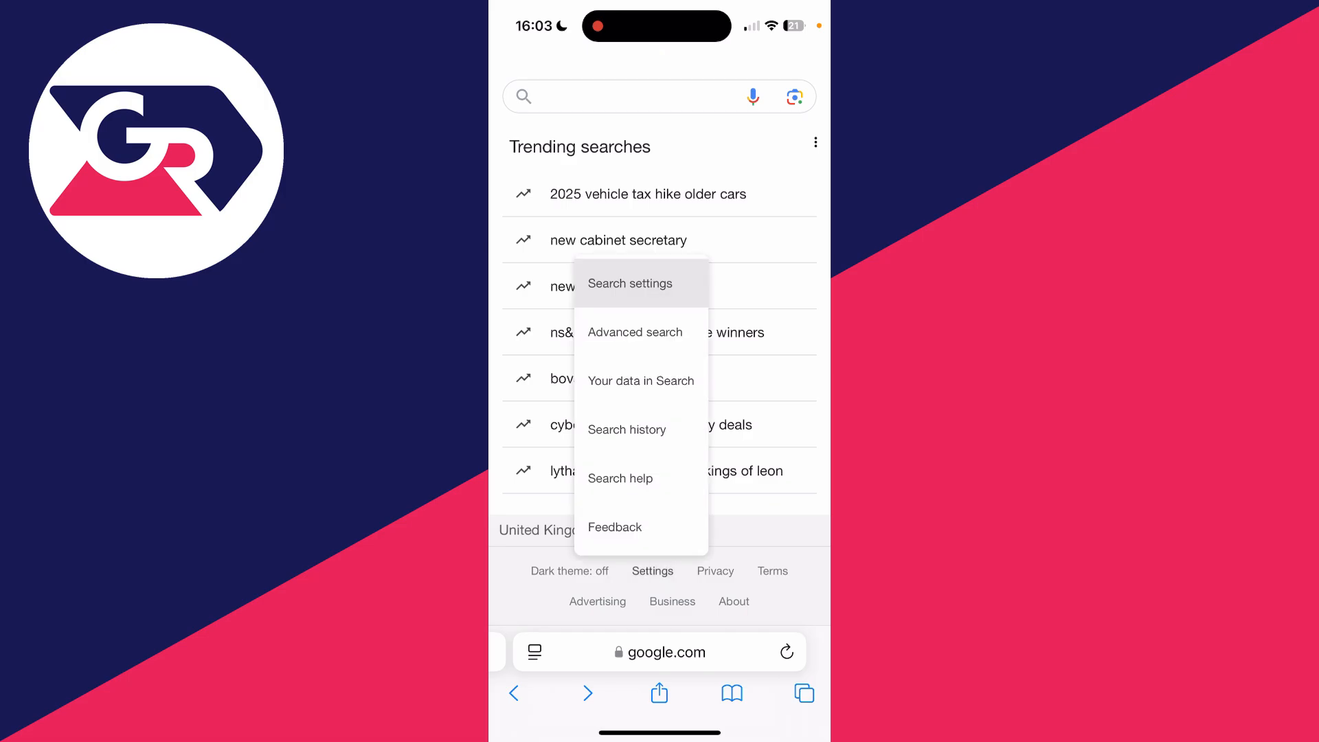
# - Set Google SafeSearch to Off in Search settings
pyautogui.click(630, 283)
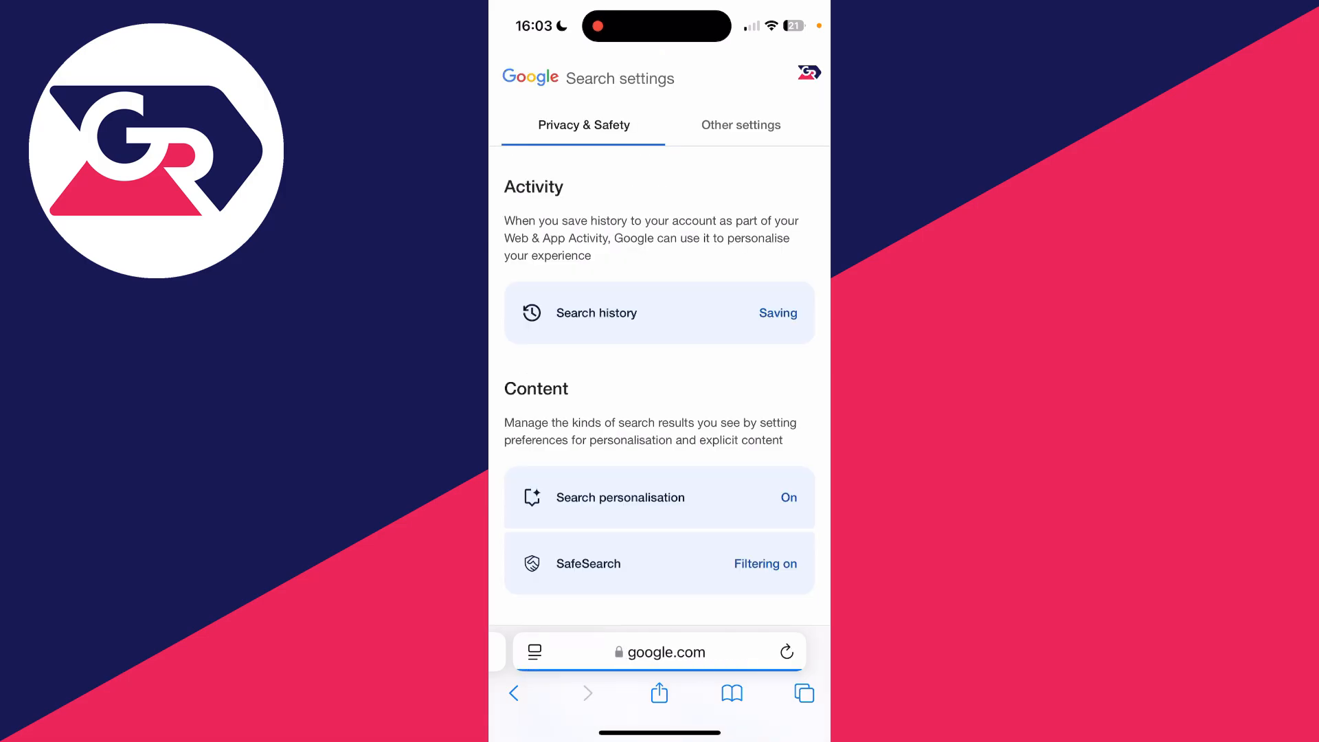
pyautogui.scroll(-3)
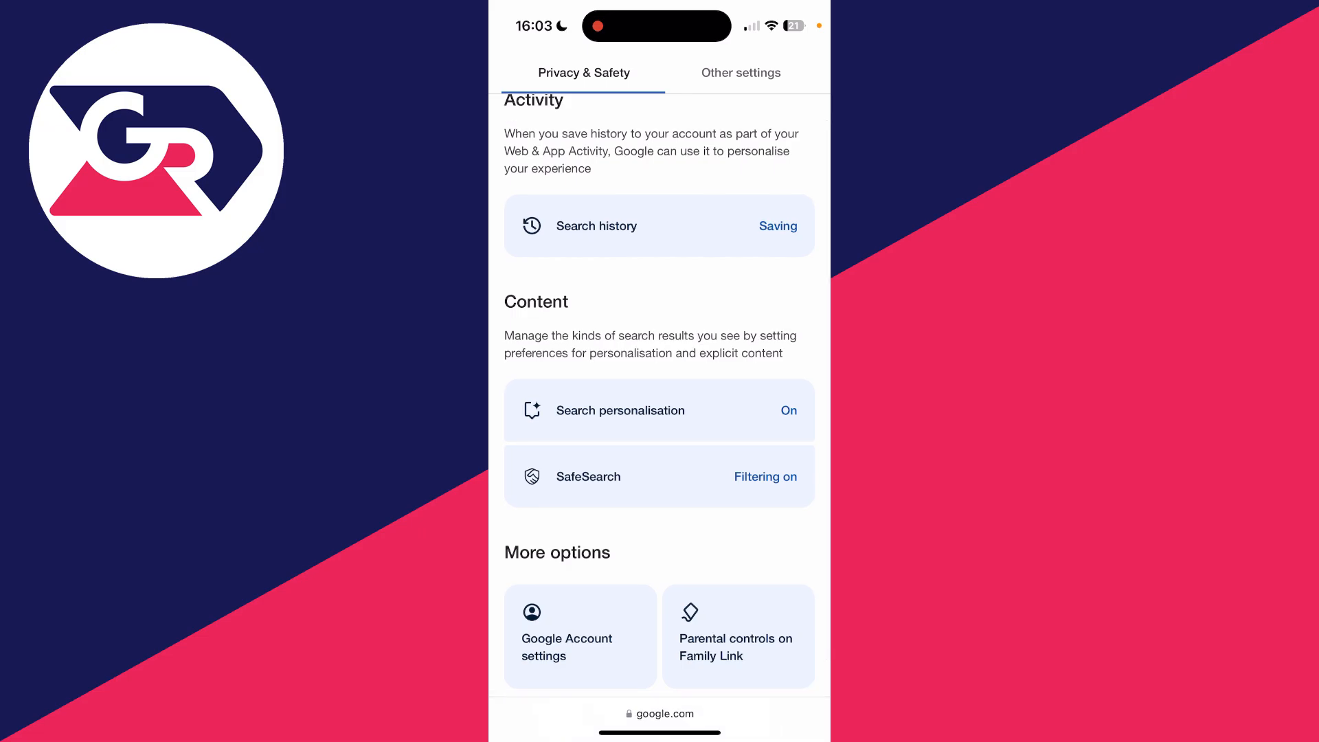
pyautogui.click(658, 477)
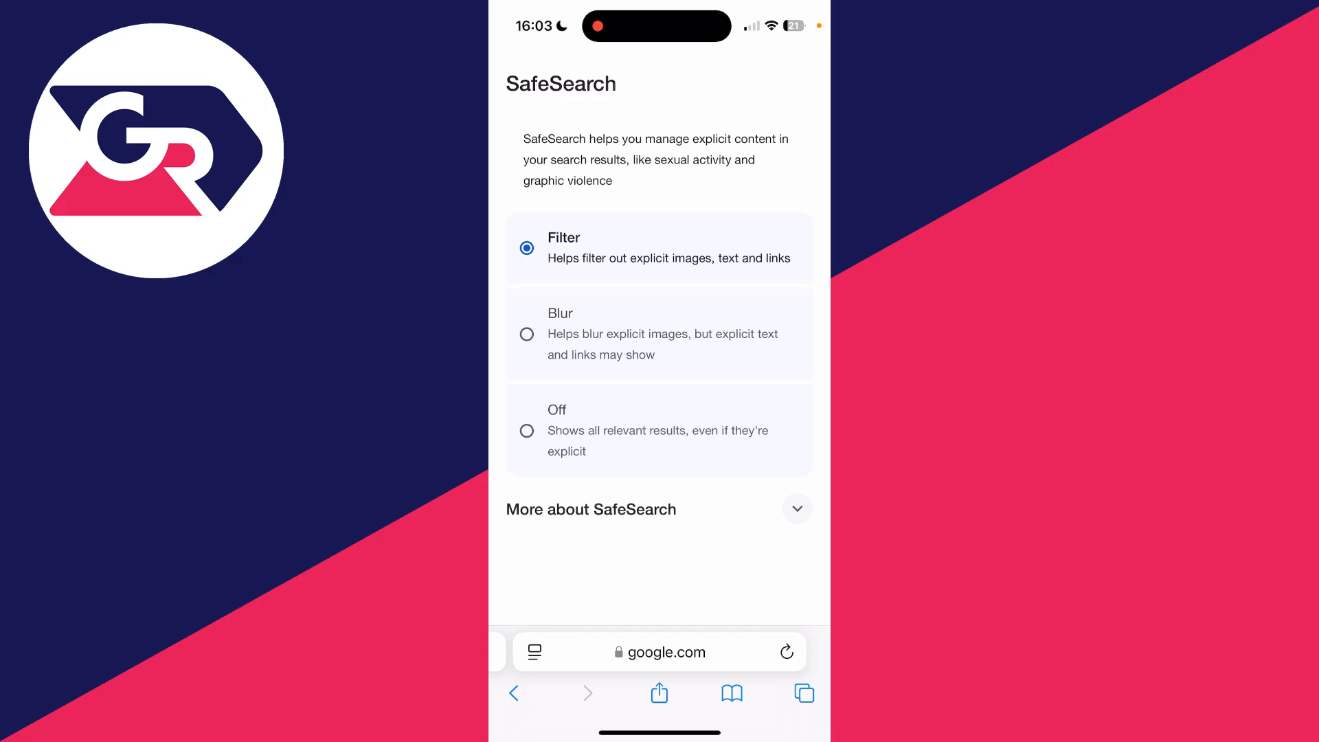
pyautogui.click(526, 430)
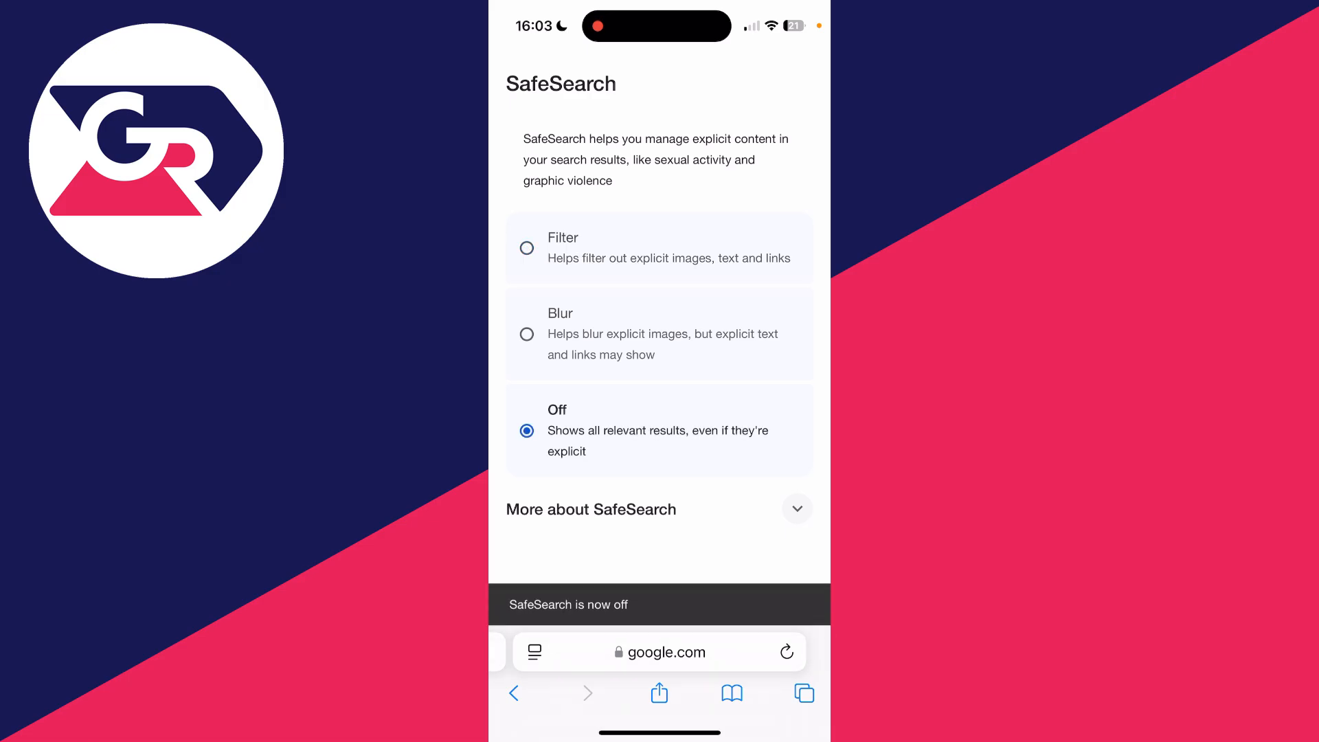